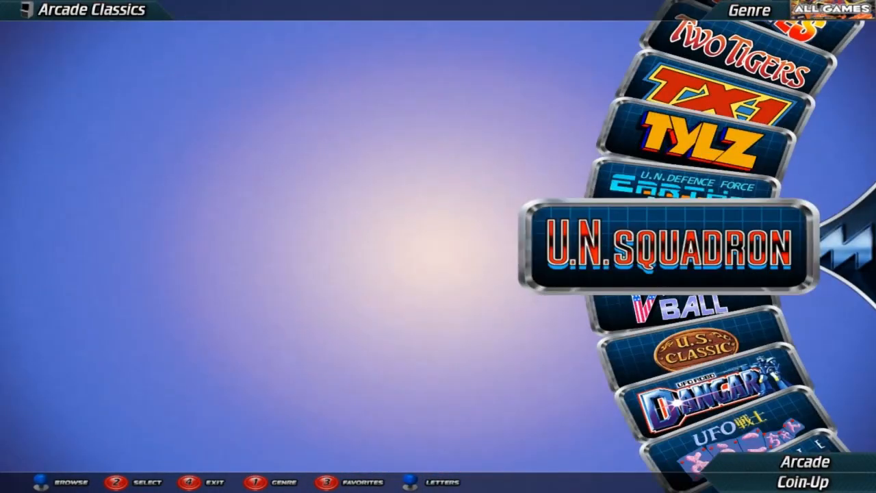
# Step: Close the HyperSpin Arcade Classics game wheel to return to the desktop
pyautogui.click(660, 244)
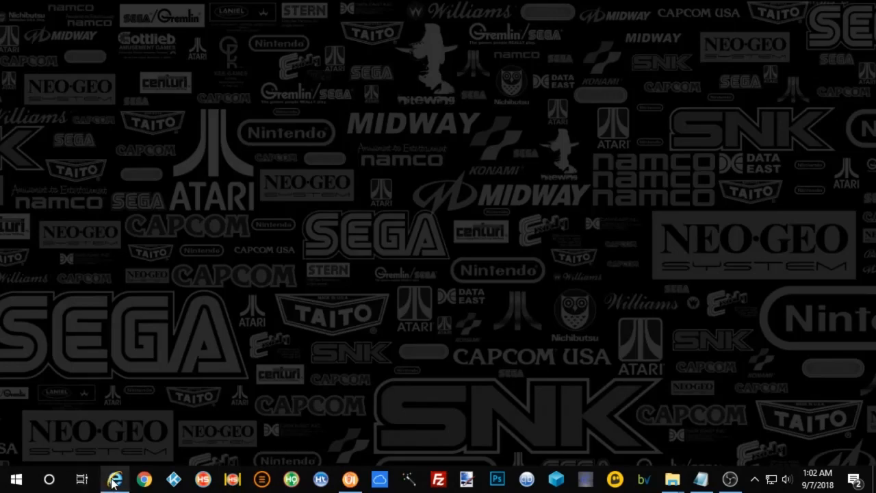
# Step: Open the forum's HyperMedia Letters downloads and scroll down to the Commodore letter packs
pyautogui.click(115, 479)
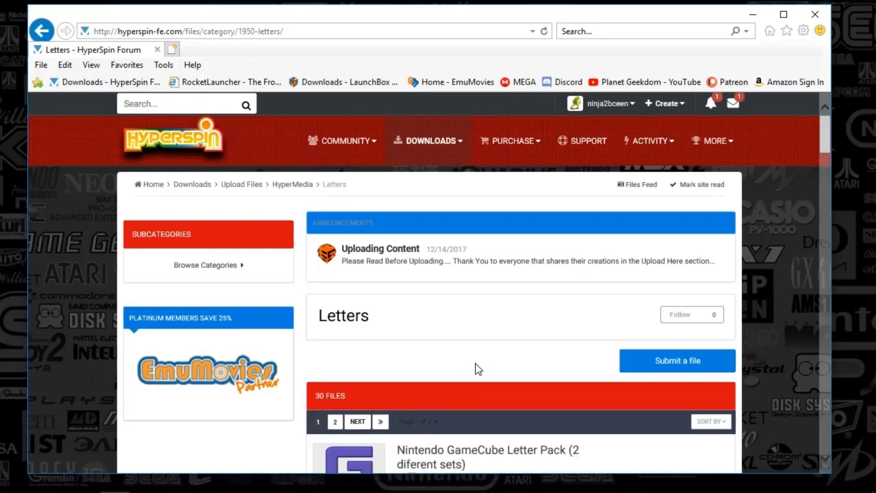
pyautogui.scroll(-3)
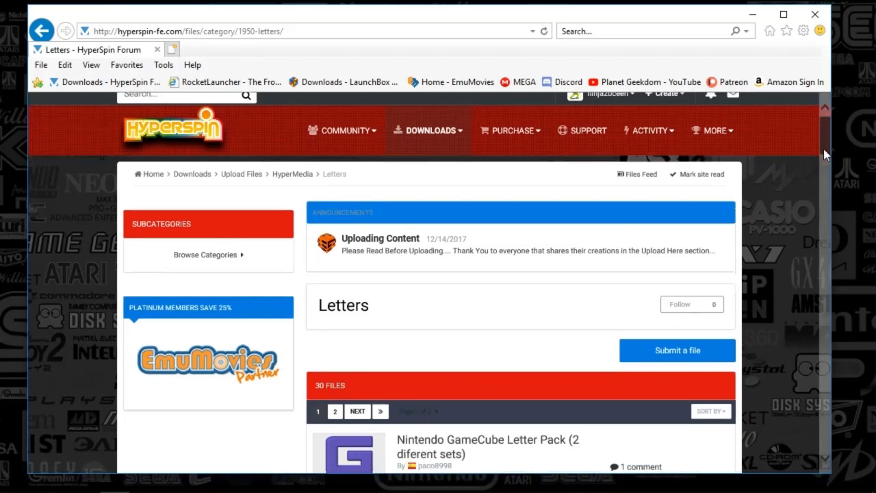
pyautogui.scroll(-3)
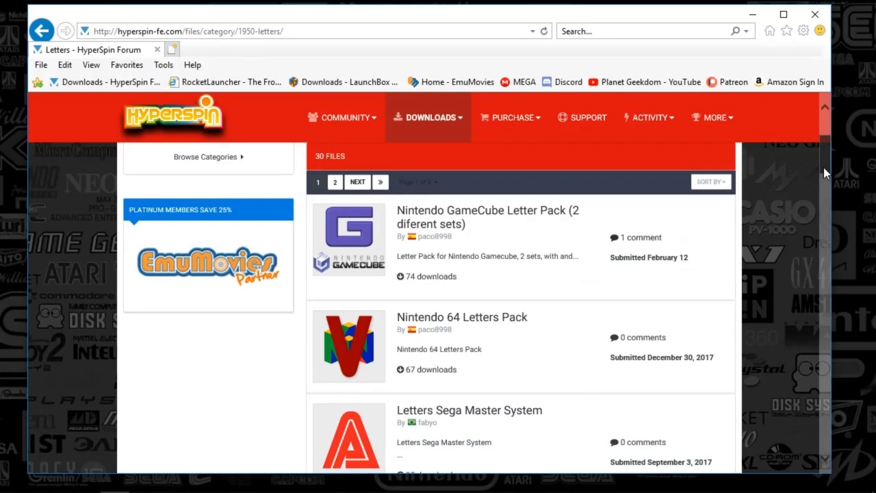
pyautogui.scroll(-3)
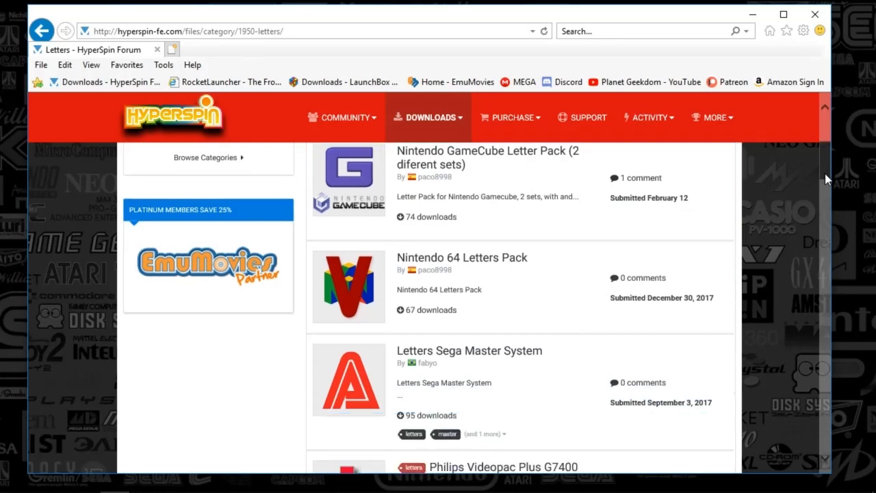
pyautogui.scroll(-3)
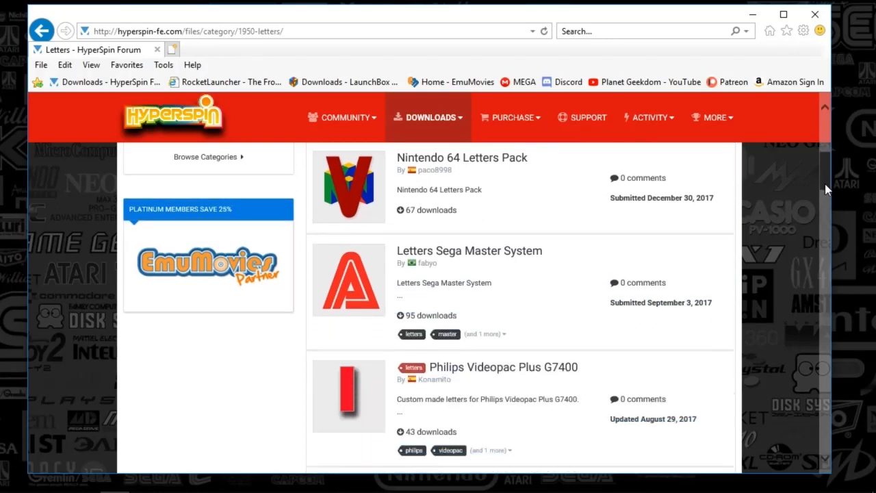
pyautogui.scroll(-3)
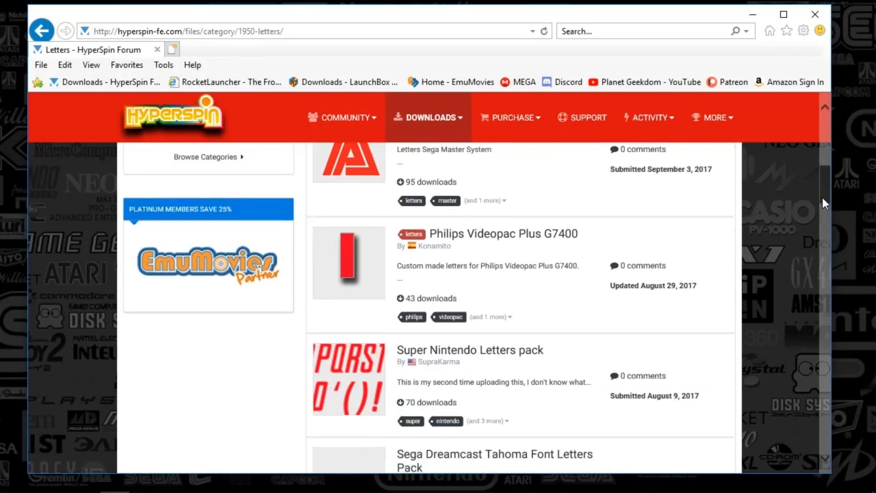
pyautogui.scroll(-3)
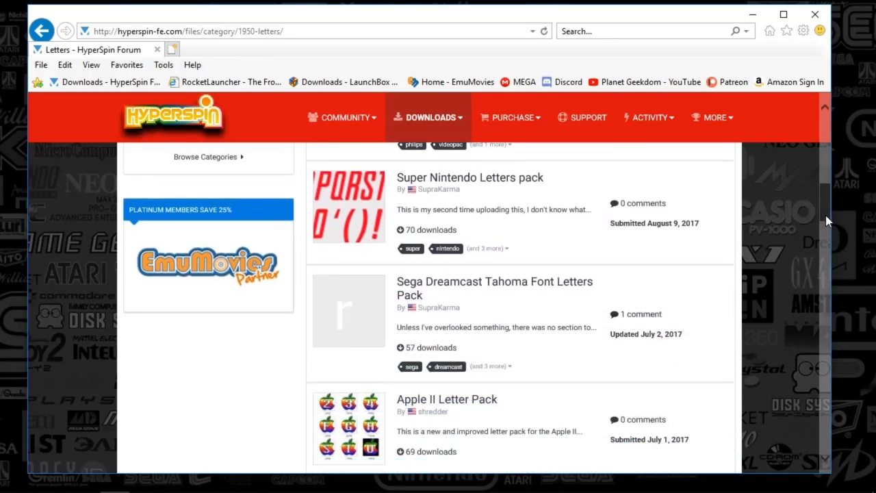
pyautogui.scroll(-3)
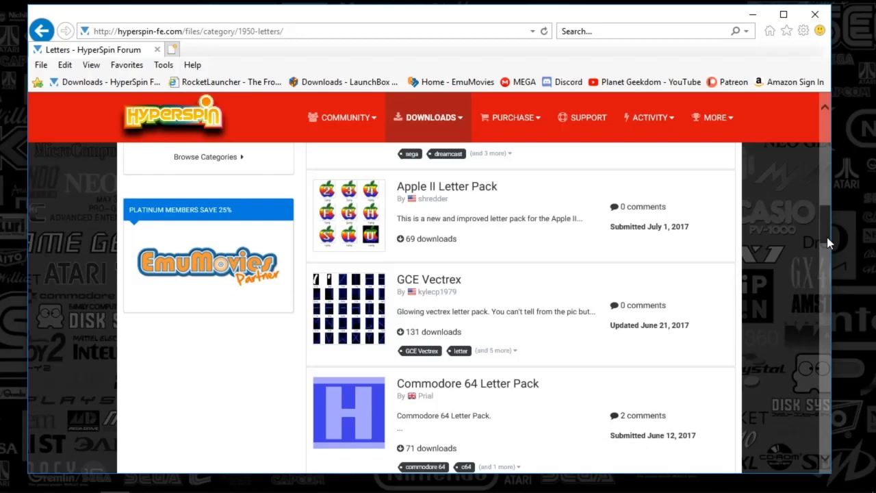
pyautogui.scroll(-3)
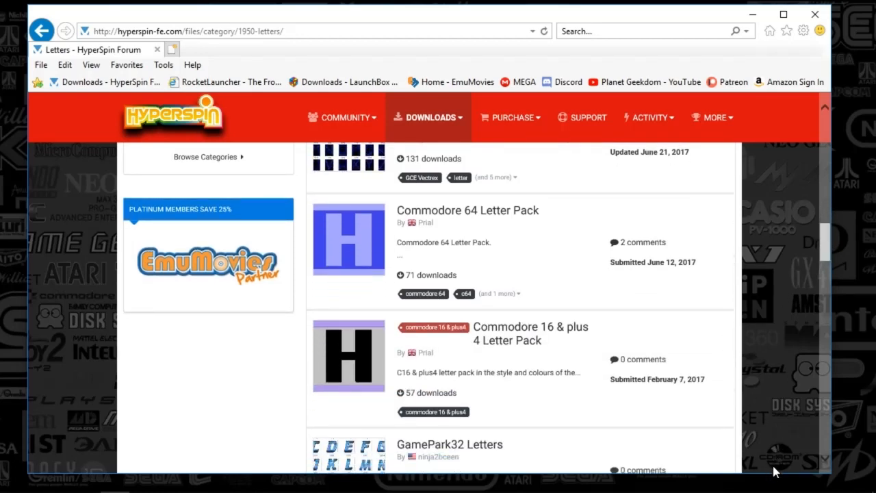
pyautogui.moveTo(671, 486)
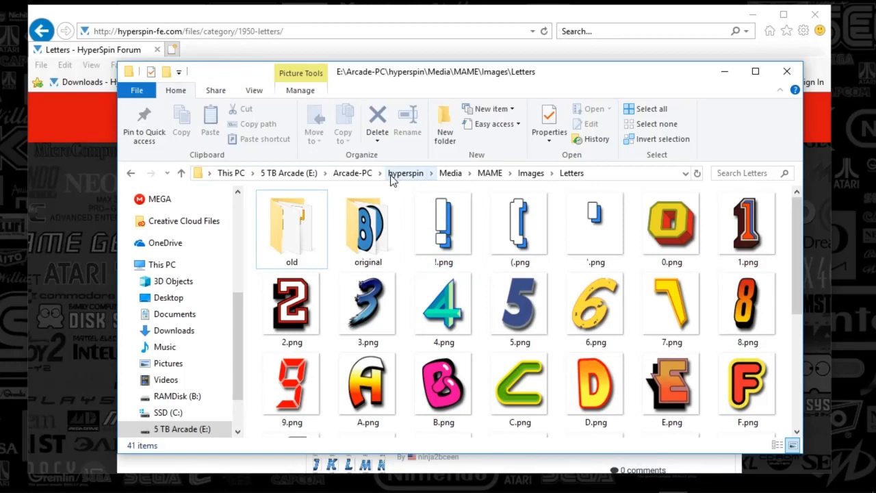
pyautogui.moveTo(424, 180)
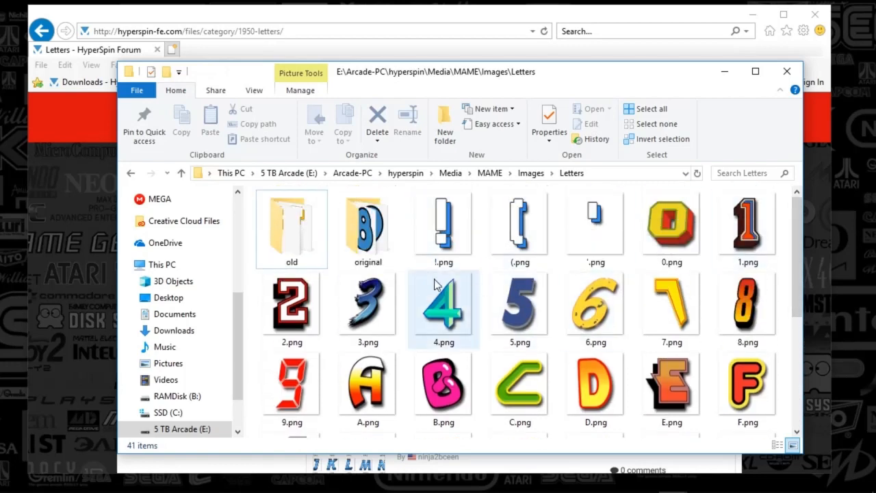
# Step: Browse to Media\MAME\Images\Letters and scroll through the 0–Z letter PNGs
pyautogui.click(520, 308)
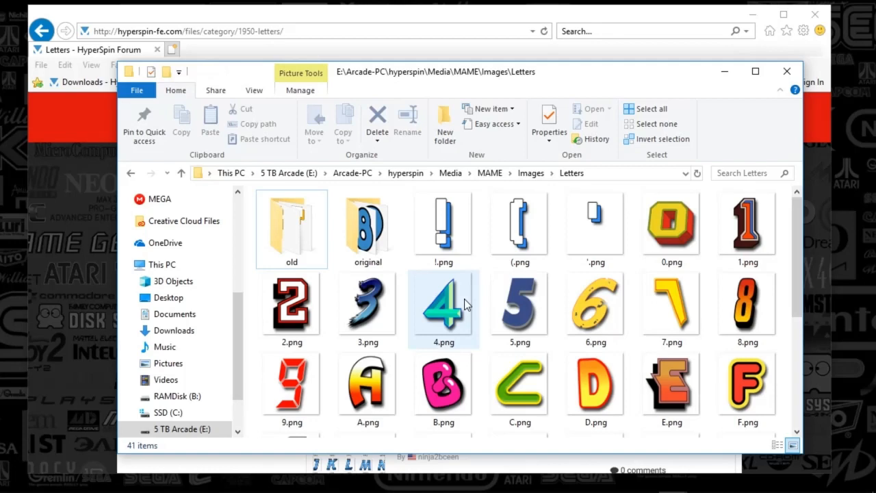
pyautogui.click(368, 305)
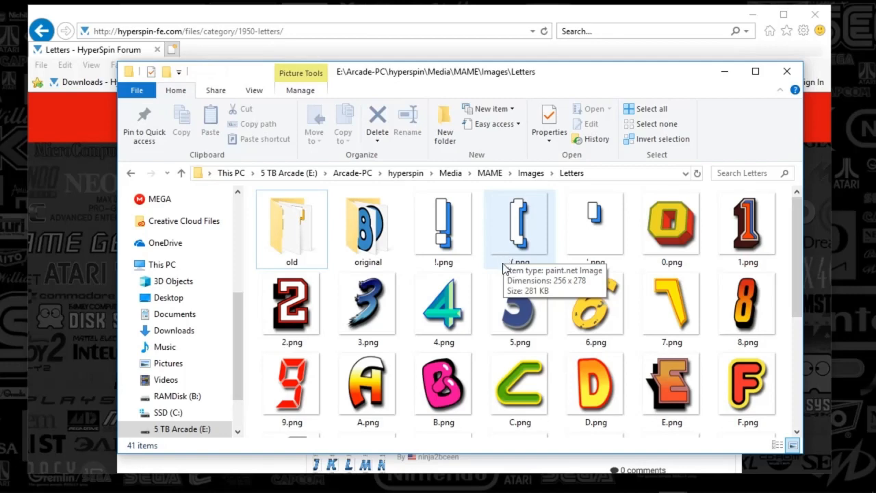
pyautogui.moveTo(481, 318)
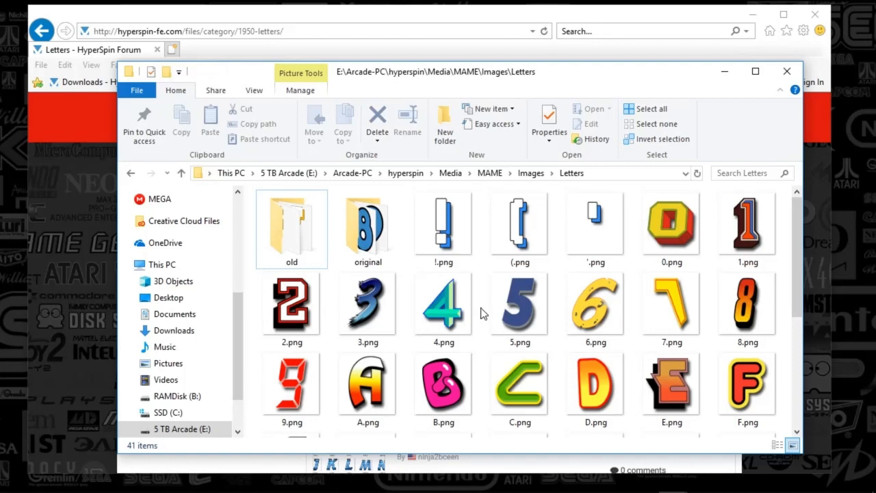
pyautogui.click(368, 383)
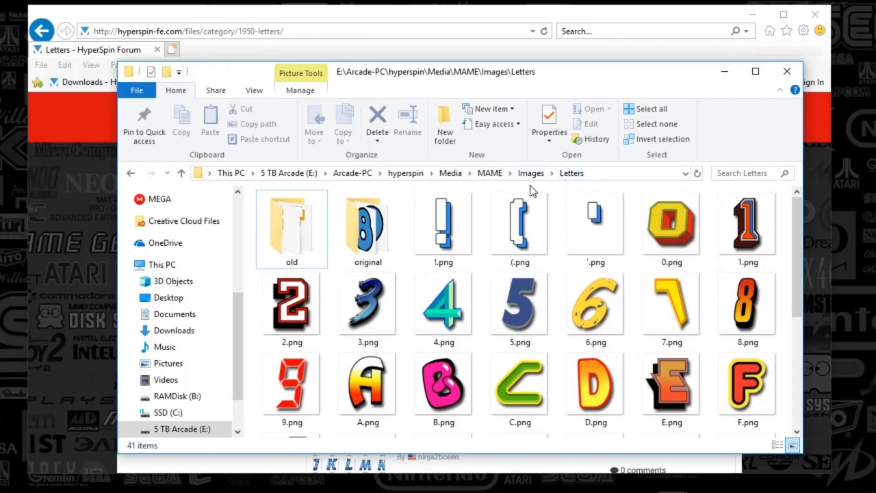
pyautogui.scroll(-3)
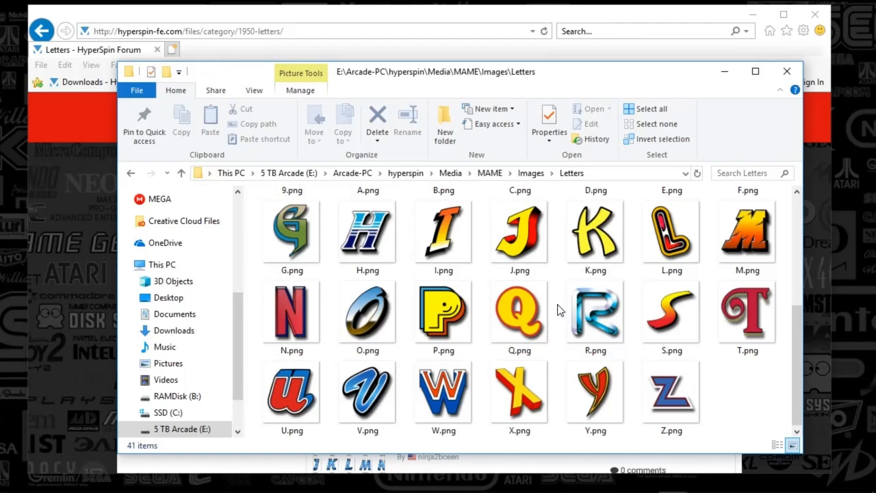
pyautogui.click(368, 313)
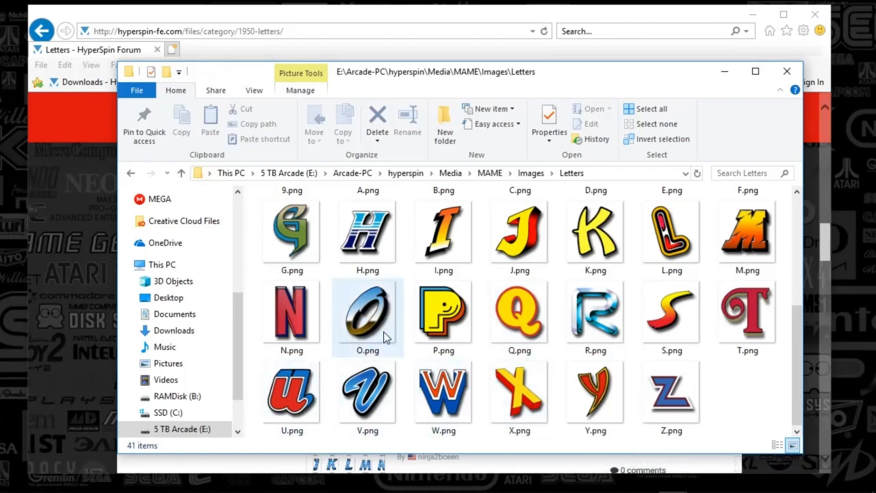
pyautogui.moveTo(519, 173)
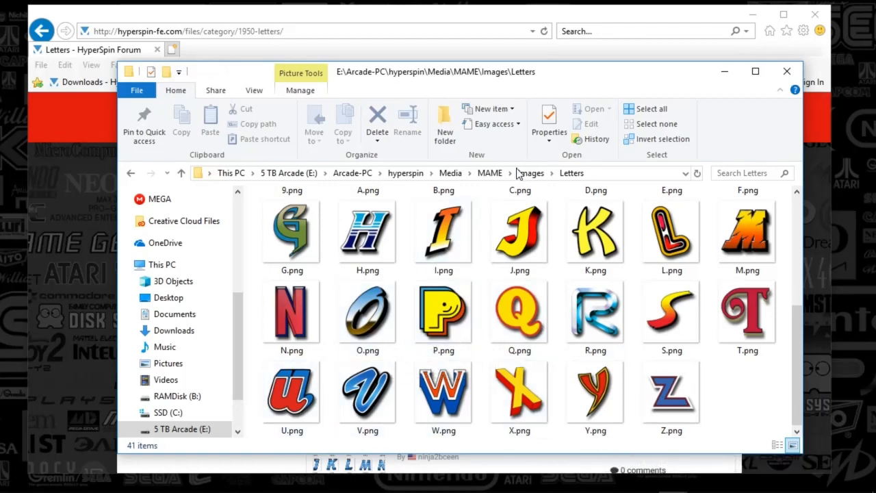
pyautogui.moveTo(489, 173)
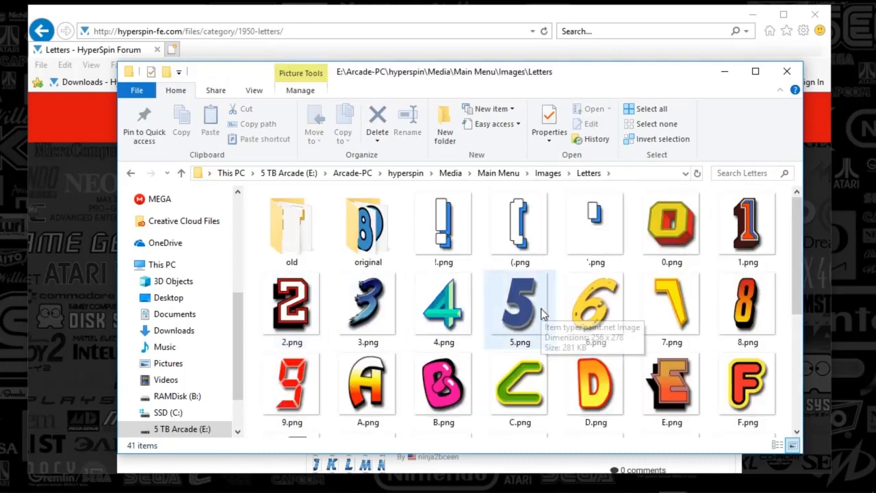
pyautogui.moveTo(541, 313)
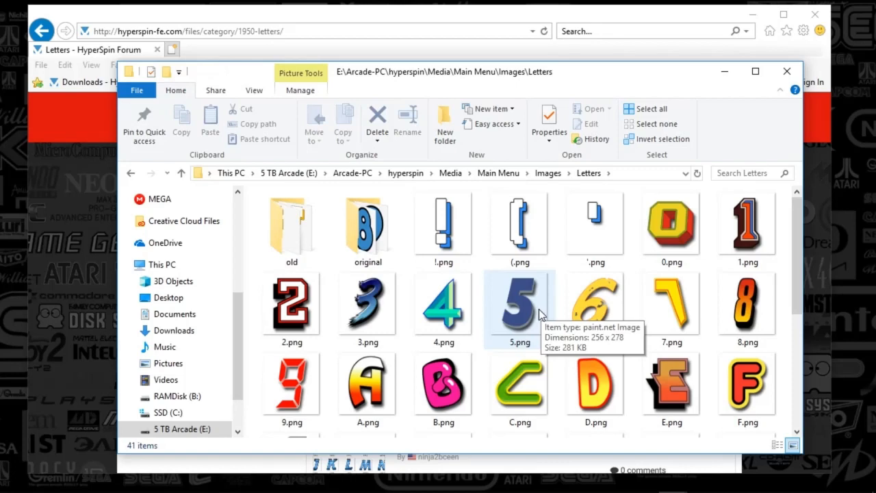
pyautogui.moveTo(558, 282)
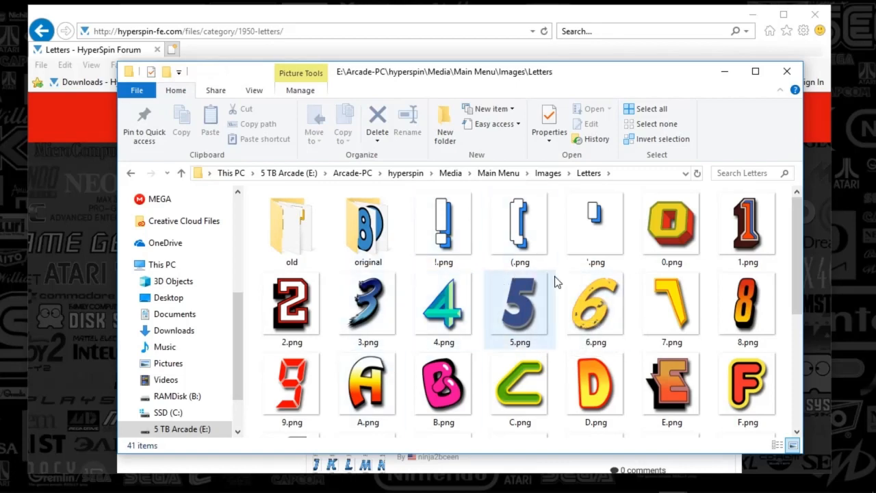
# Step: View the Main Menu Letters PNGs, then minimize Explorer to reveal the forum page
pyautogui.click(519, 222)
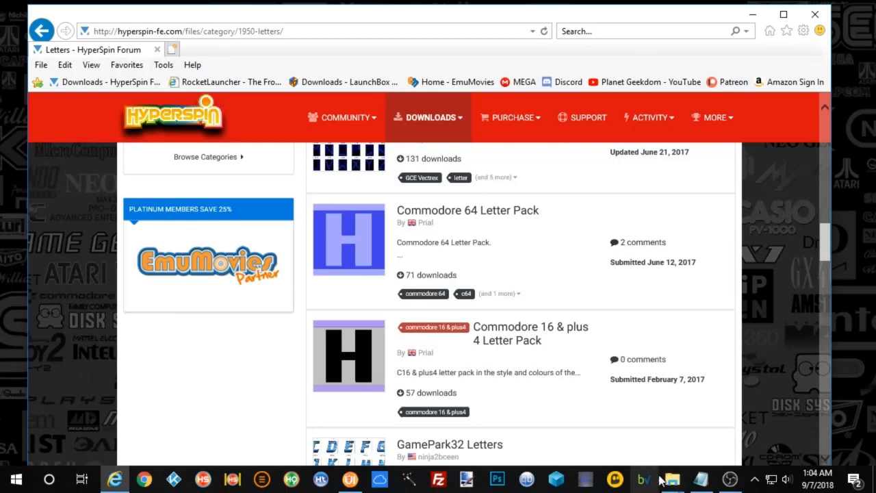
pyautogui.moveTo(670, 478)
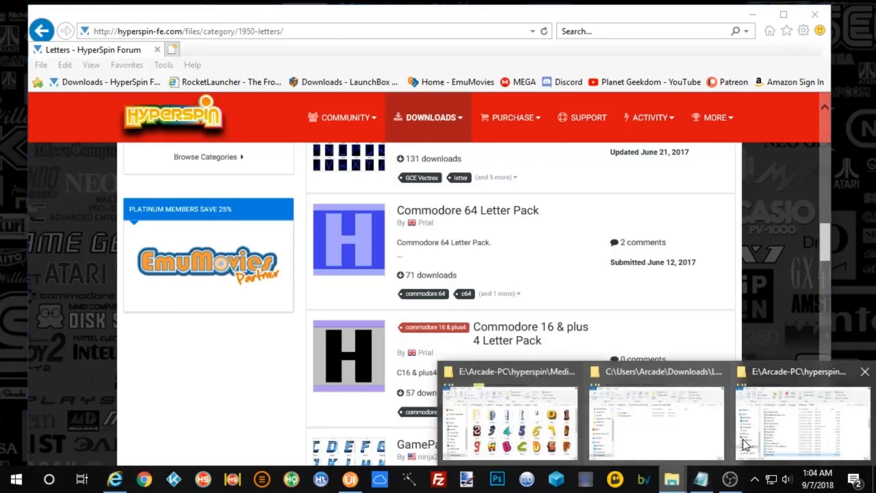
# Step: Bring up Mame.xml in Notepad and highlight 10yard's index attribute and the 005 name
pyautogui.click(800, 421)
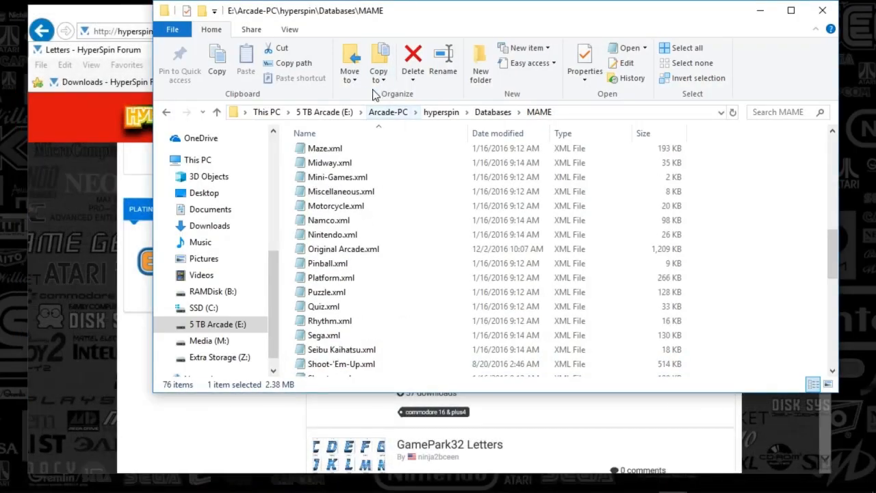
pyautogui.moveTo(506, 120)
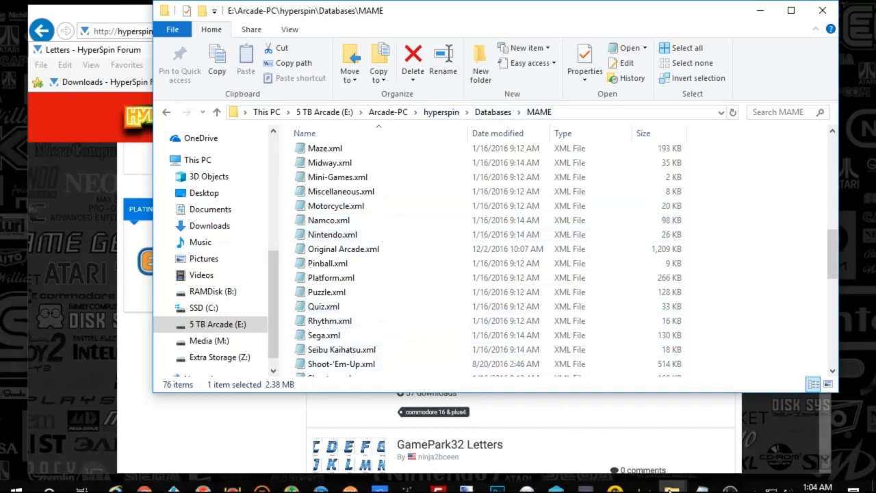
pyautogui.moveTo(699, 478)
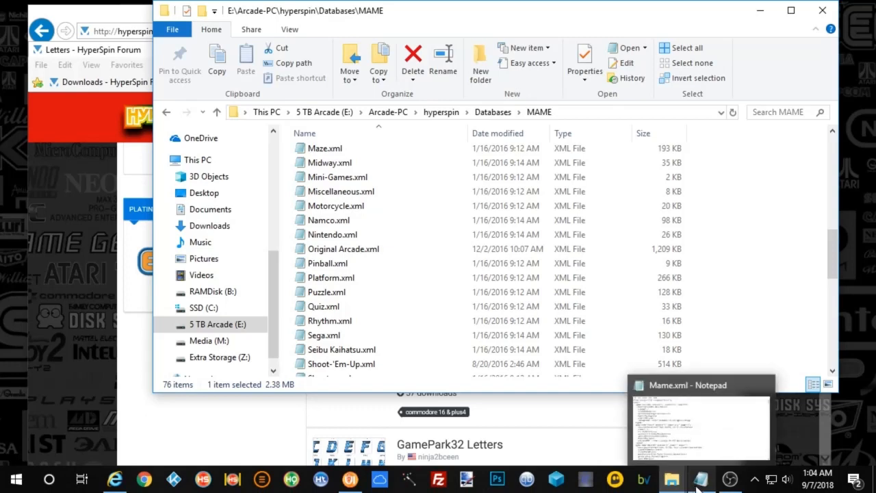
pyautogui.click(698, 424)
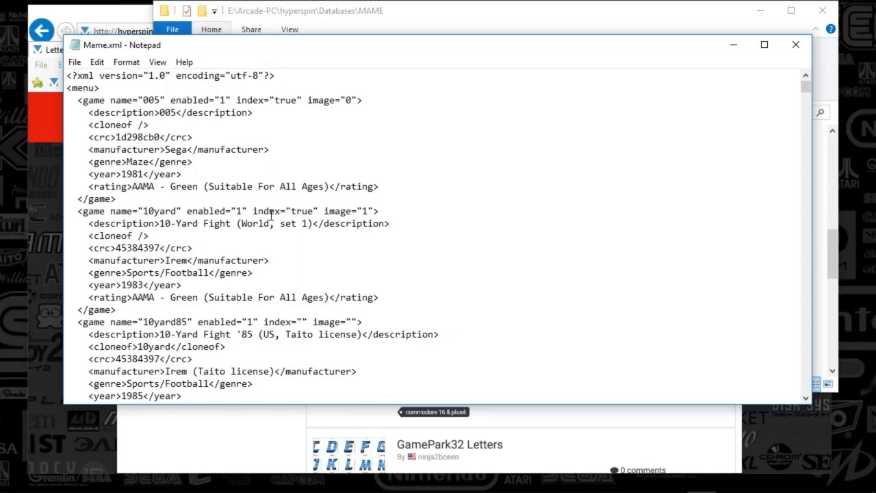
pyautogui.doubleClick(287, 211)
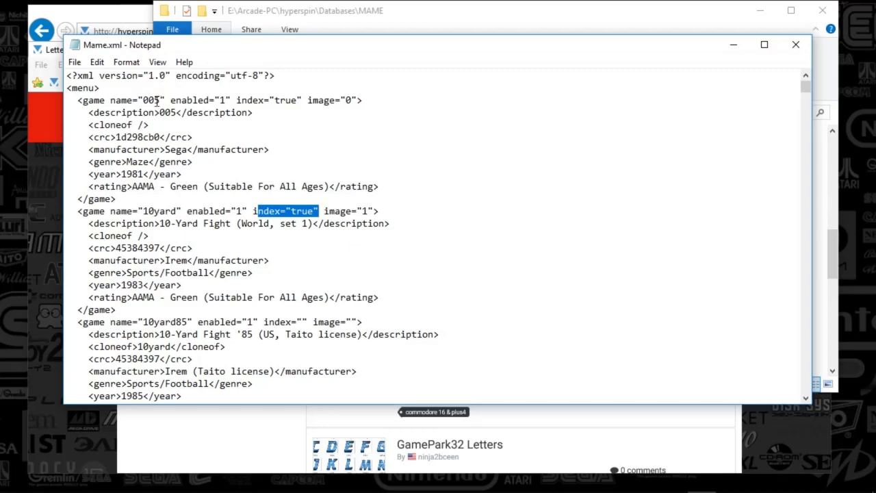
pyautogui.doubleClick(127, 99)
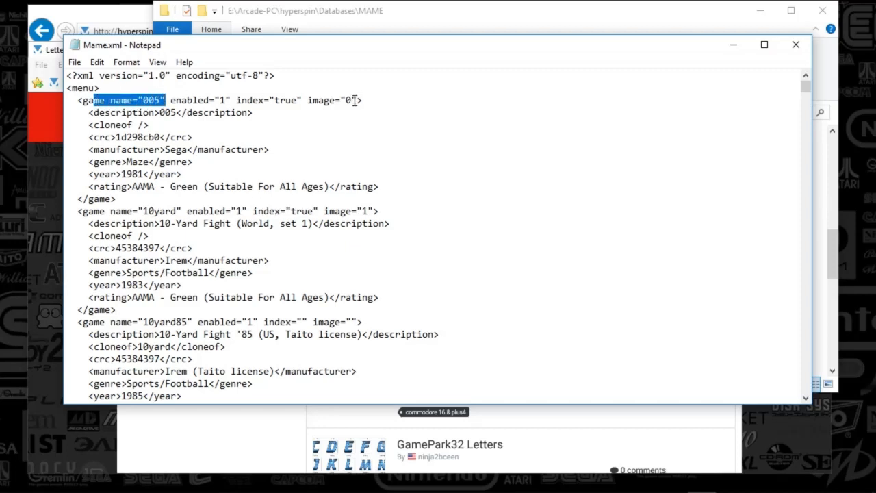
pyautogui.doubleClick(350, 100)
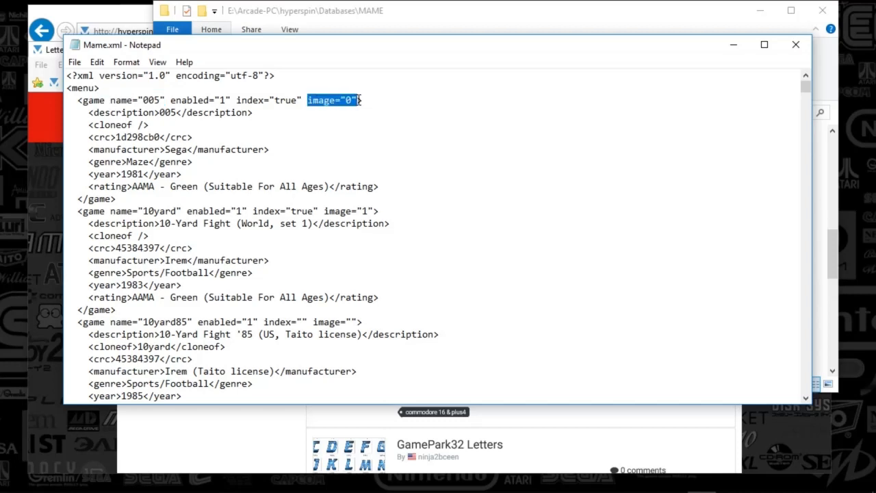
pyautogui.click(327, 100)
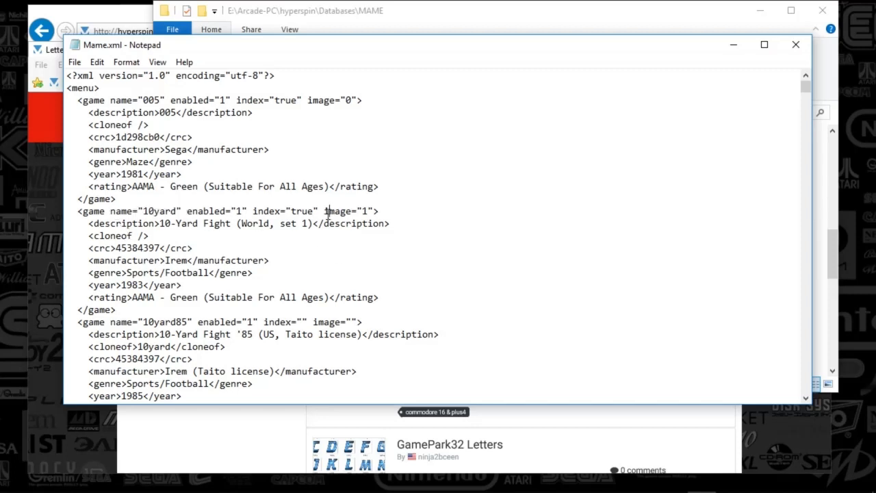
pyautogui.doubleClick(349, 211)
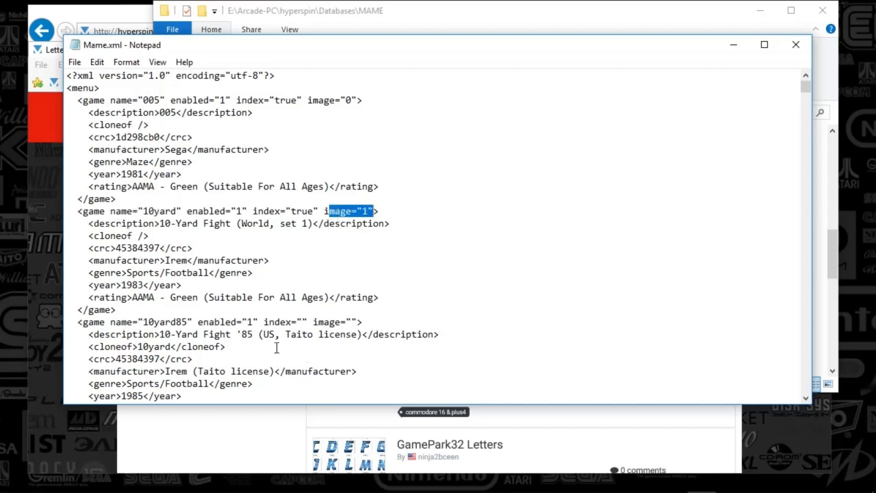
pyautogui.moveTo(286, 426)
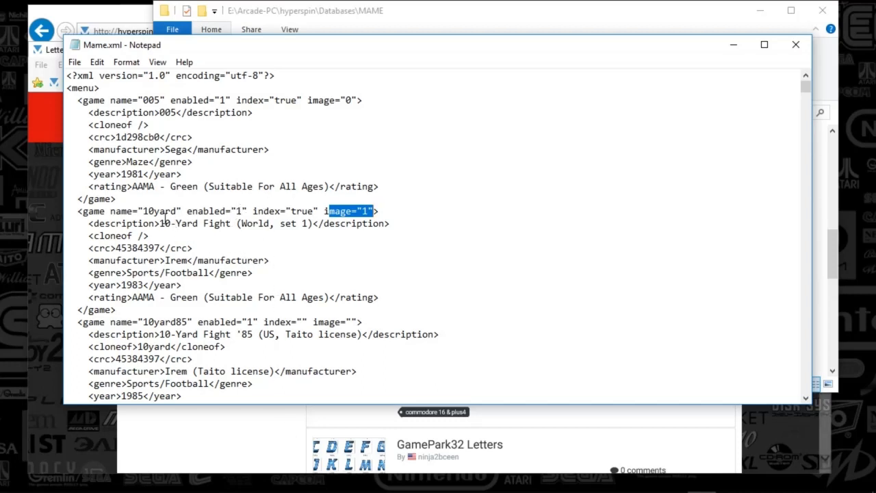
pyautogui.doubleClick(140, 211)
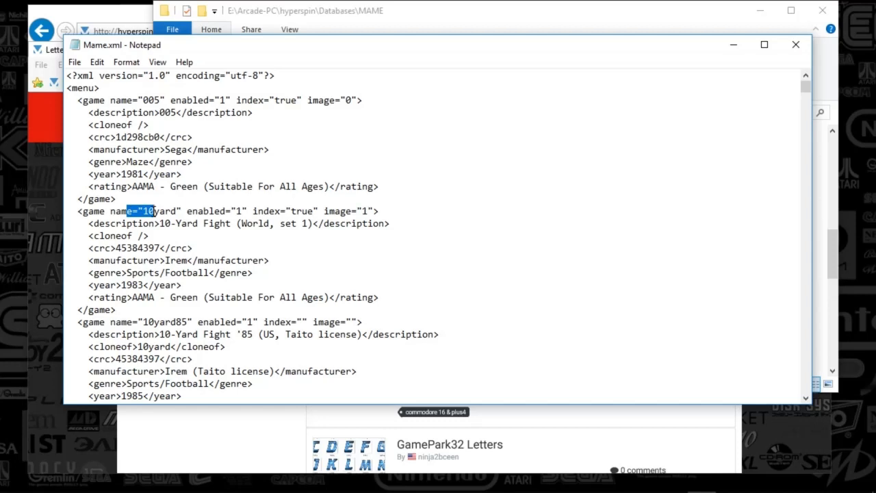
pyautogui.moveTo(347, 214)
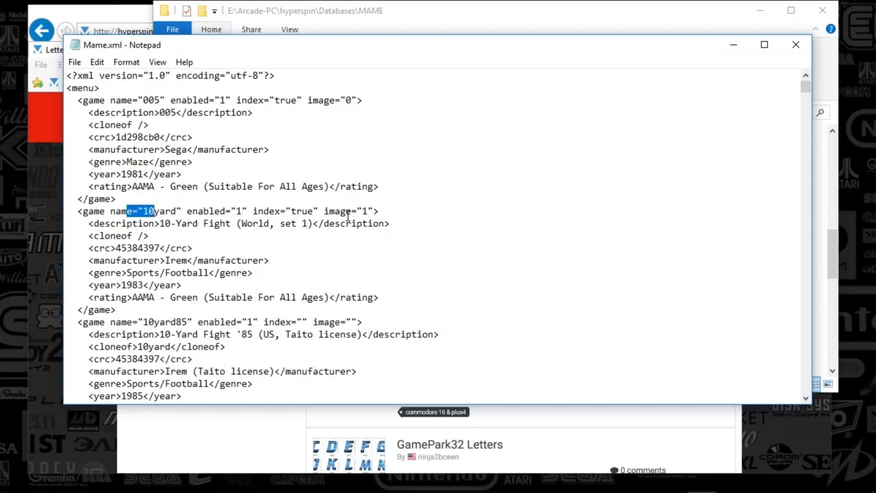
pyautogui.click(358, 210)
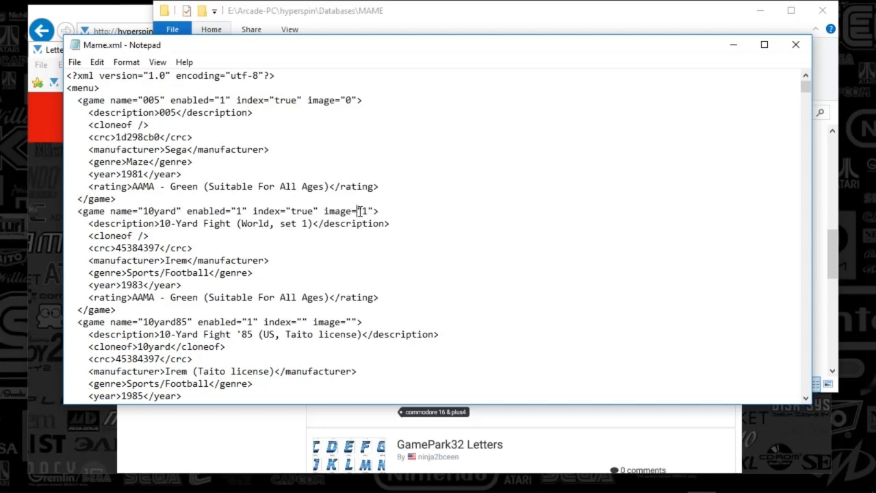
pyautogui.moveTo(141, 218)
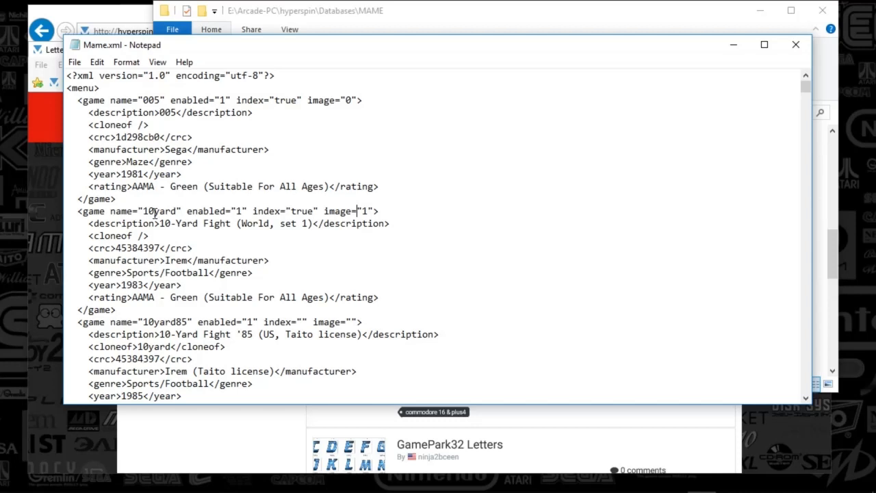
# Step: Highlight the 10yard entry's image value and the 10yard85 name, then close Notepad
pyautogui.doubleClick(365, 211)
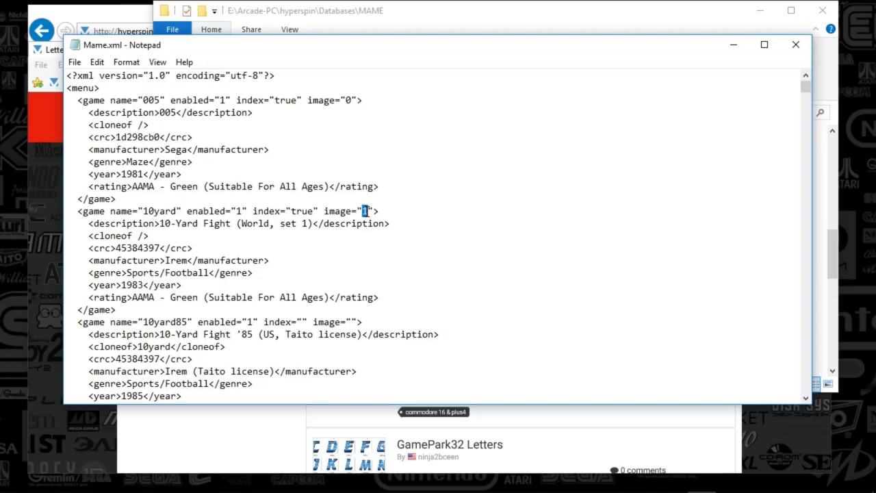
pyautogui.moveTo(421, 226)
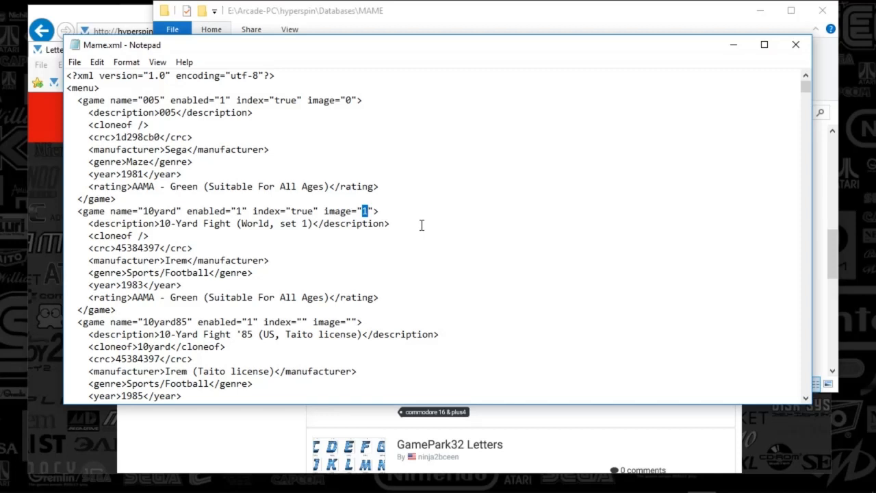
pyautogui.moveTo(309, 211)
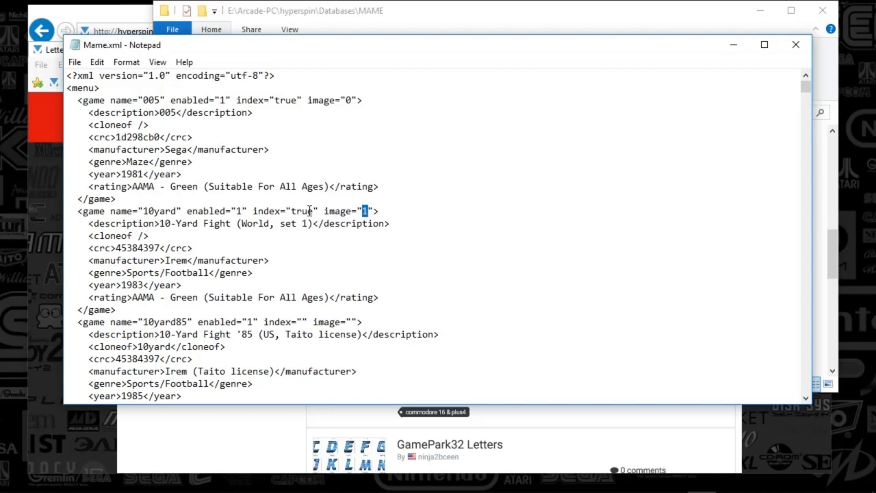
pyautogui.moveTo(440, 277)
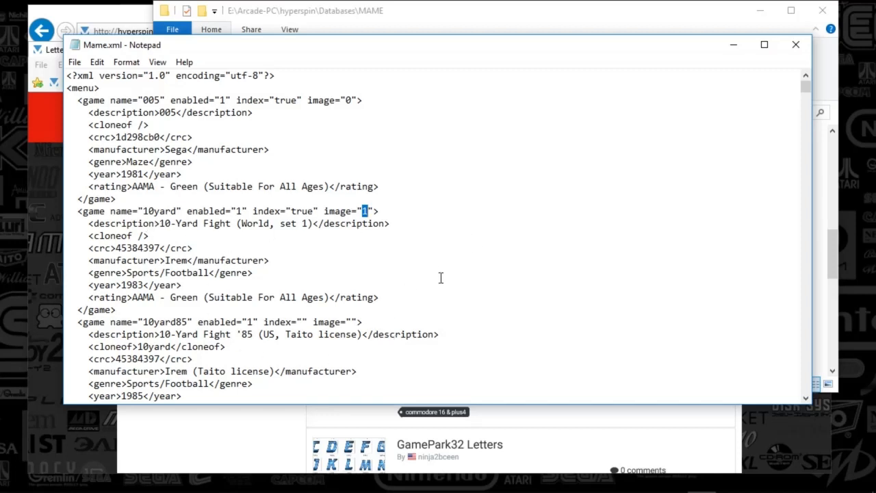
pyautogui.moveTo(428, 316)
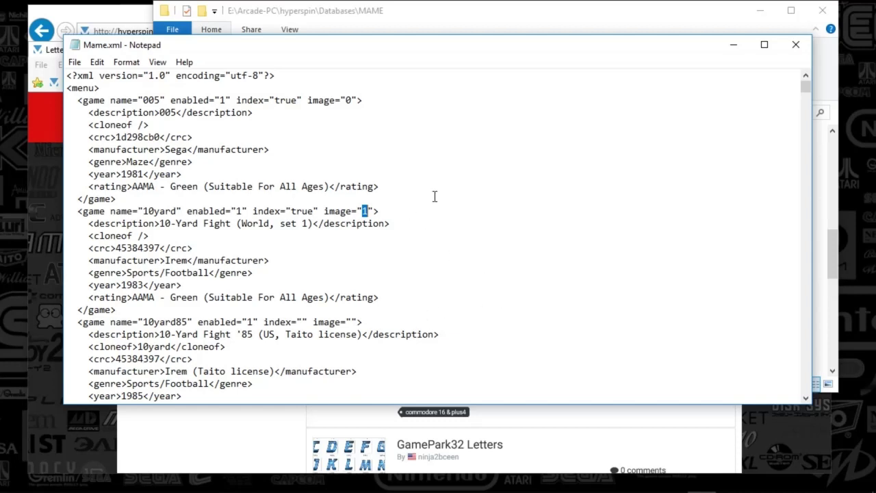
pyautogui.moveTo(345, 234)
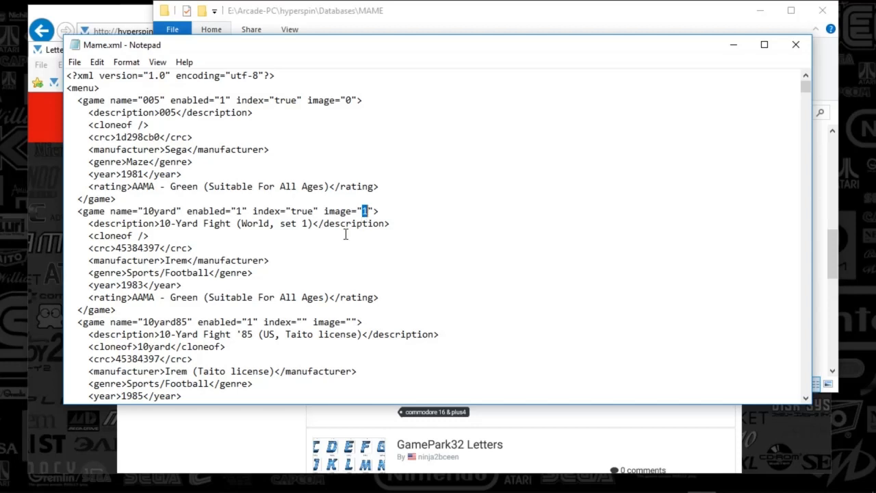
pyautogui.moveTo(272, 305)
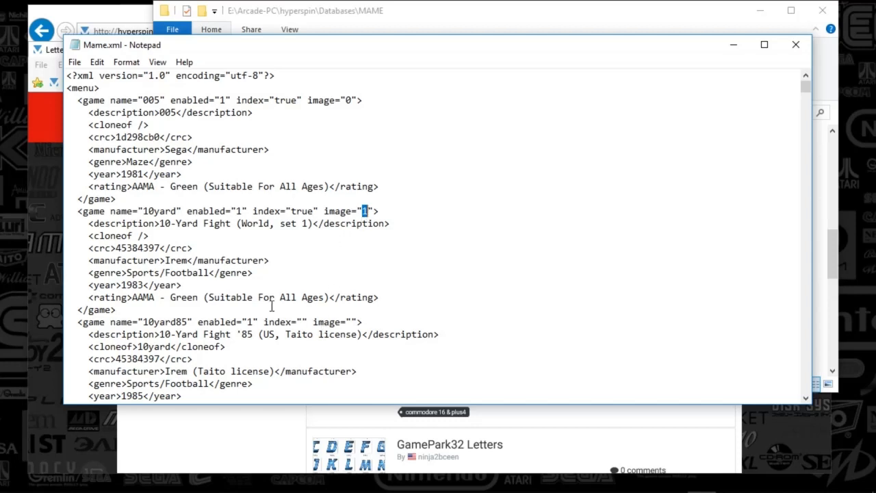
pyautogui.moveTo(329, 203)
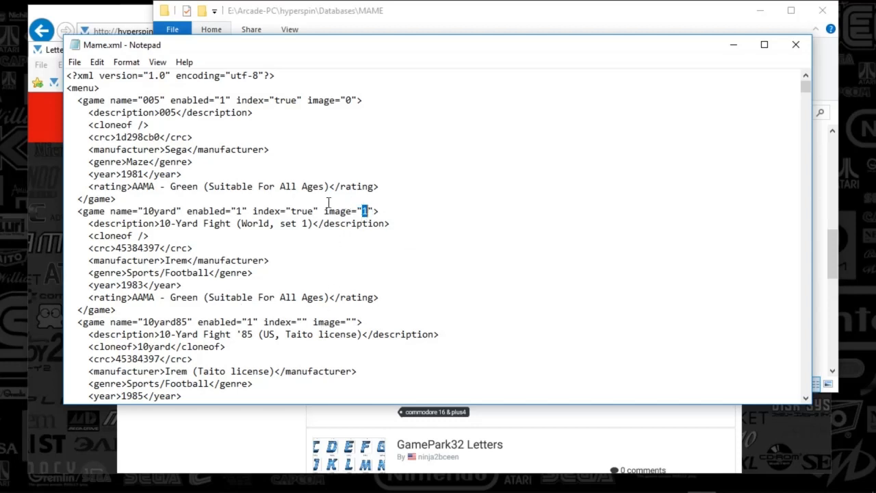
pyautogui.moveTo(286, 277)
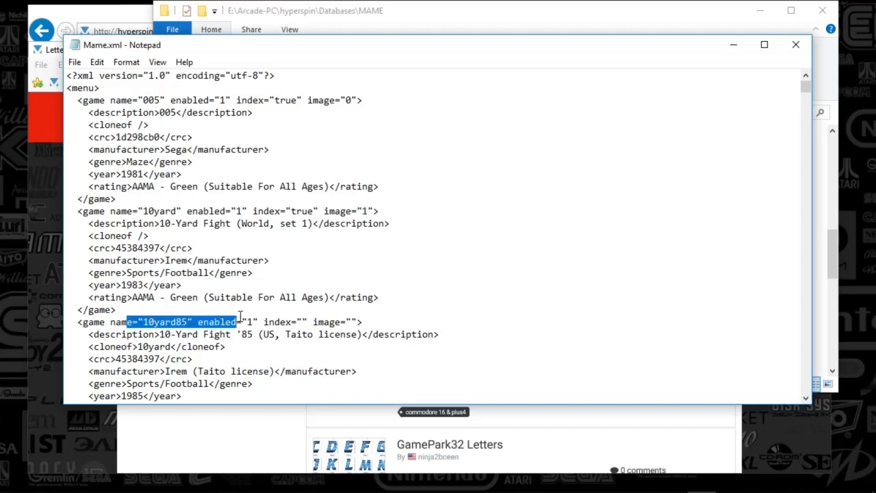
pyautogui.moveTo(236, 322); pyautogui.dragTo(363, 321)
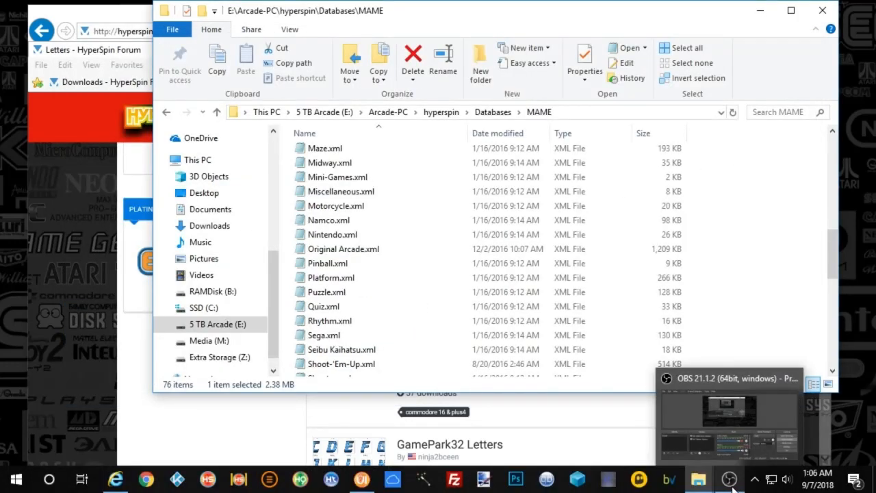
pyautogui.moveTo(766, 436)
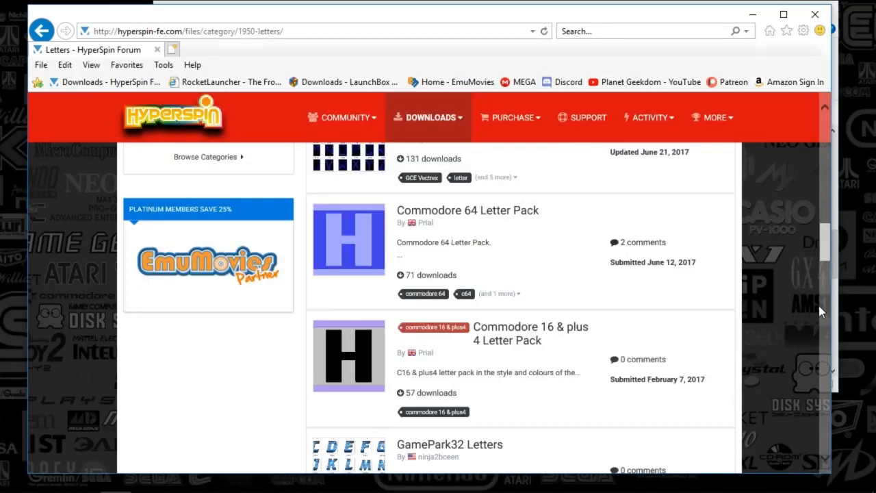
pyautogui.scroll(-3)
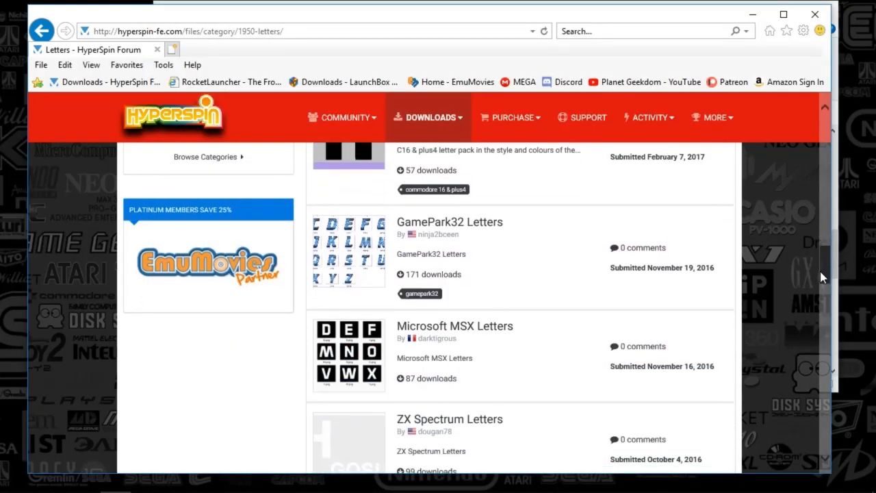
pyautogui.scroll(-3)
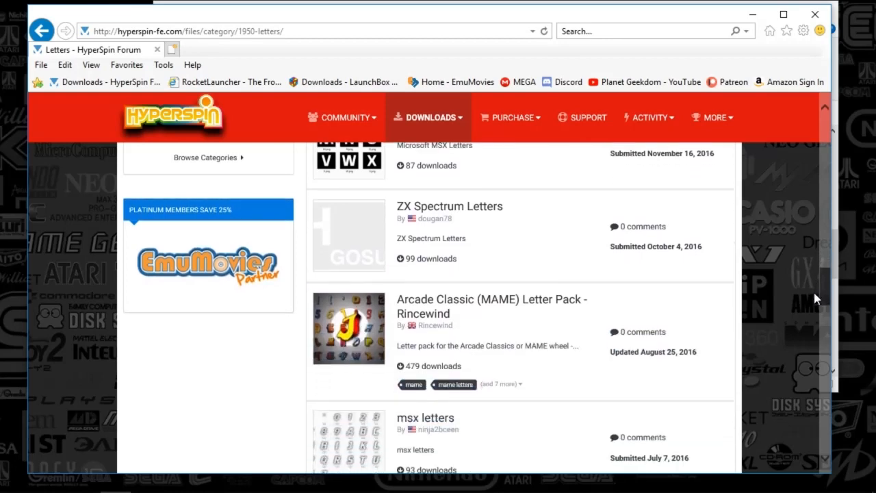
pyautogui.scroll(-3)
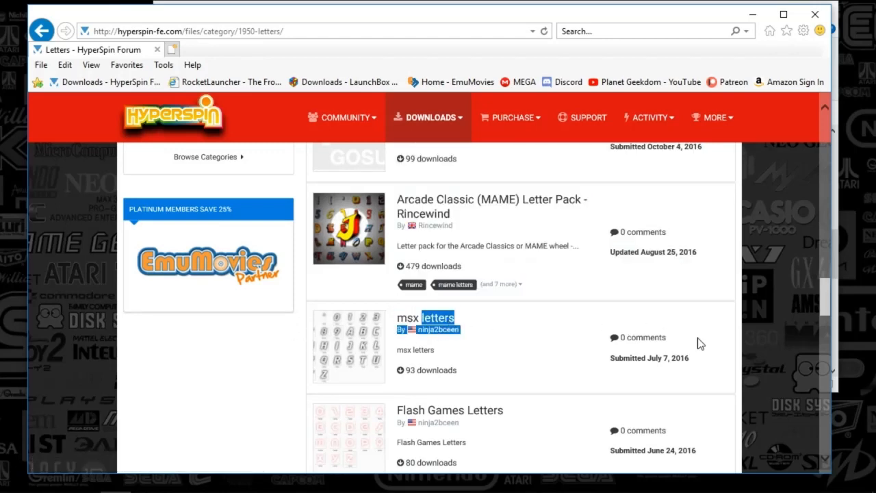
pyautogui.scroll(-3)
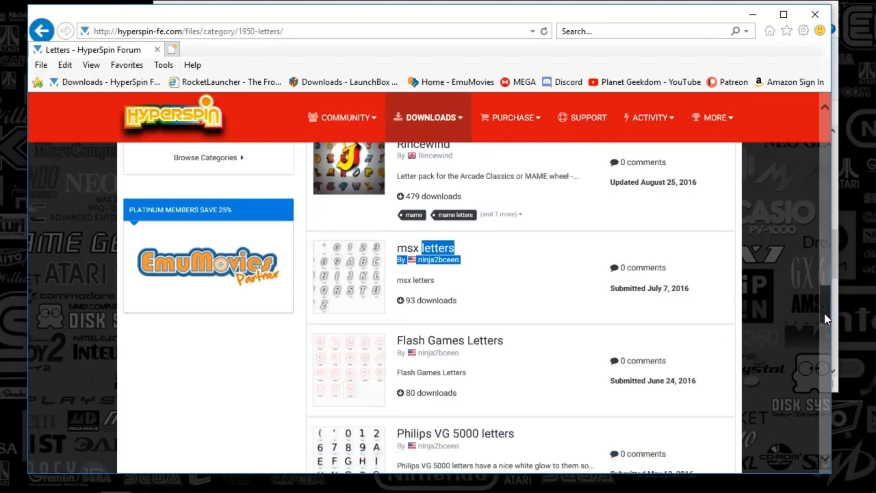
pyautogui.scroll(-3)
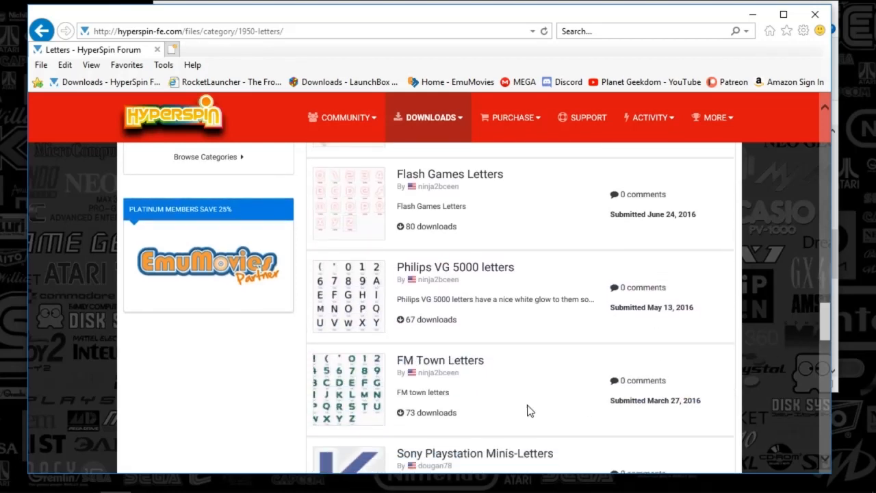
pyautogui.moveTo(410, 267)
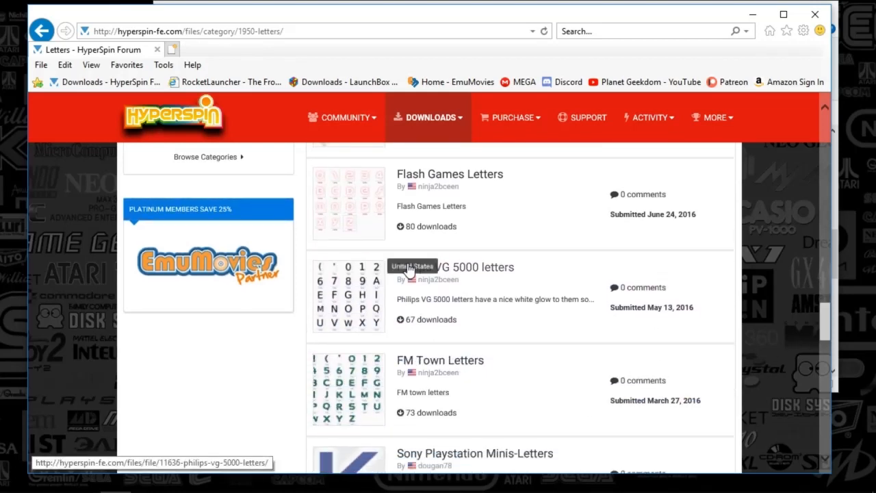
pyautogui.moveTo(438, 186)
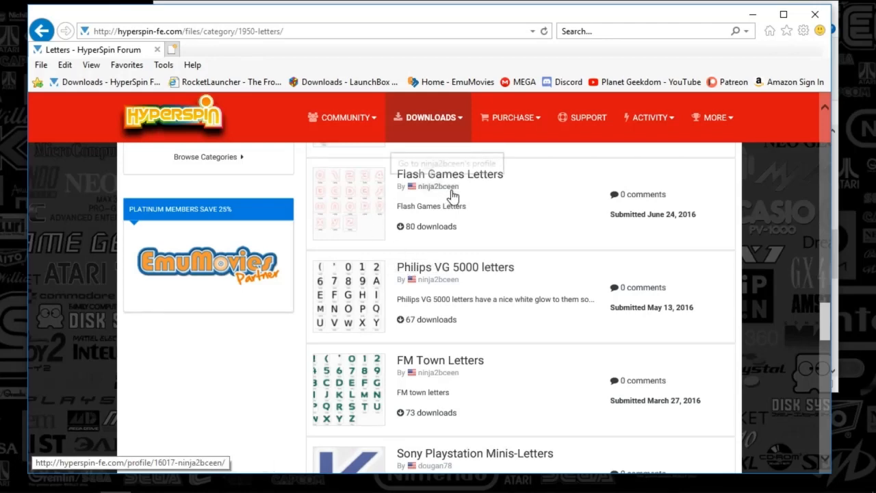
pyautogui.moveTo(825, 329)
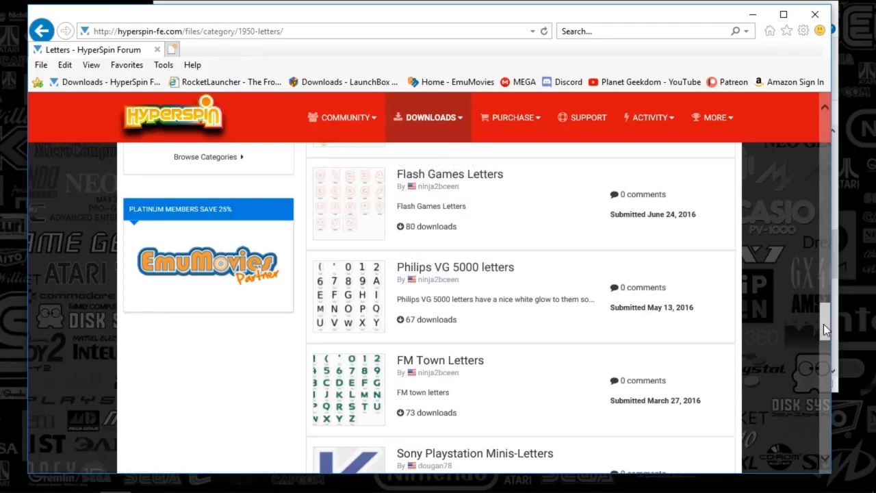
pyautogui.scroll(-3)
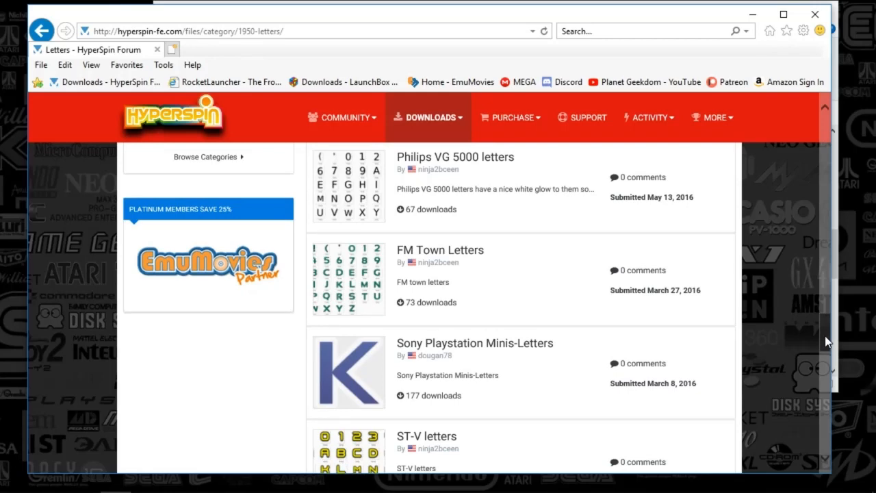
pyautogui.scroll(-3)
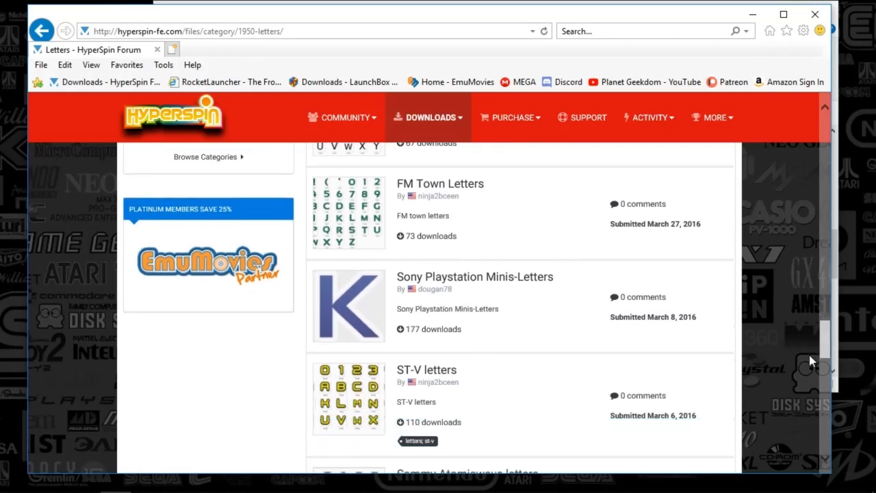